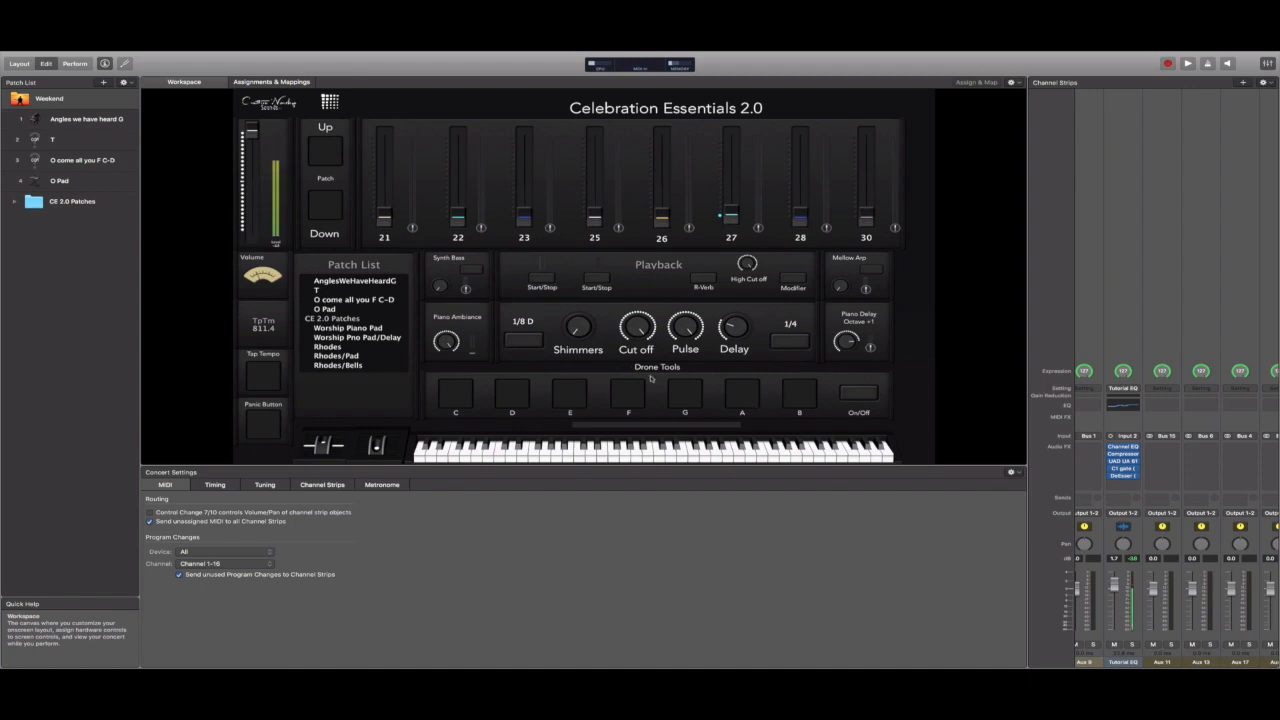
mouse_move(630, 416)
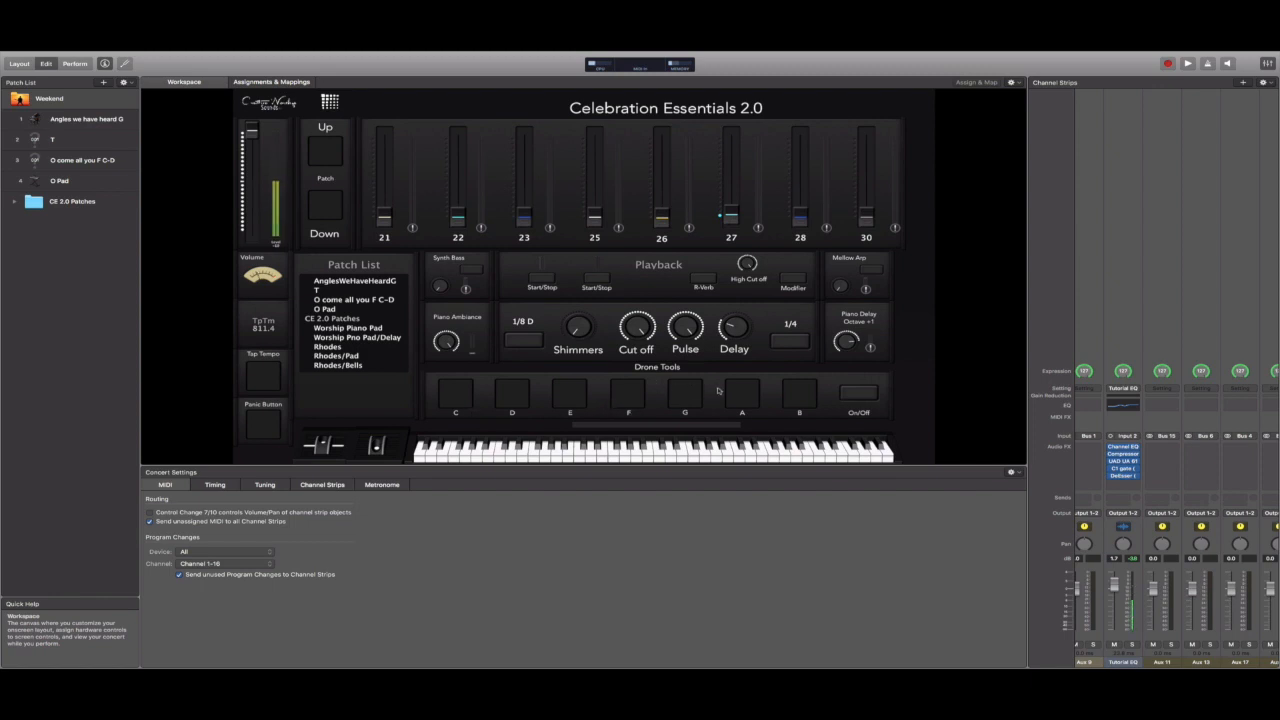
mouse_move(462, 400)
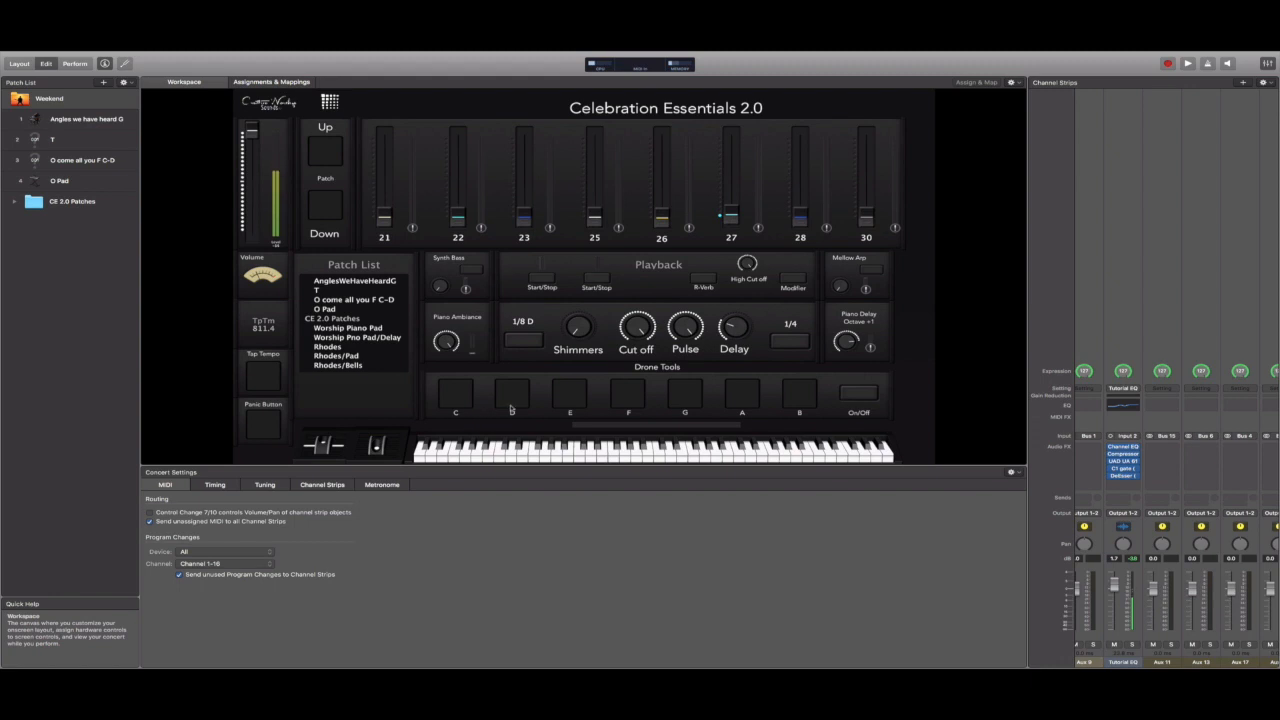
mouse_move(818, 390)
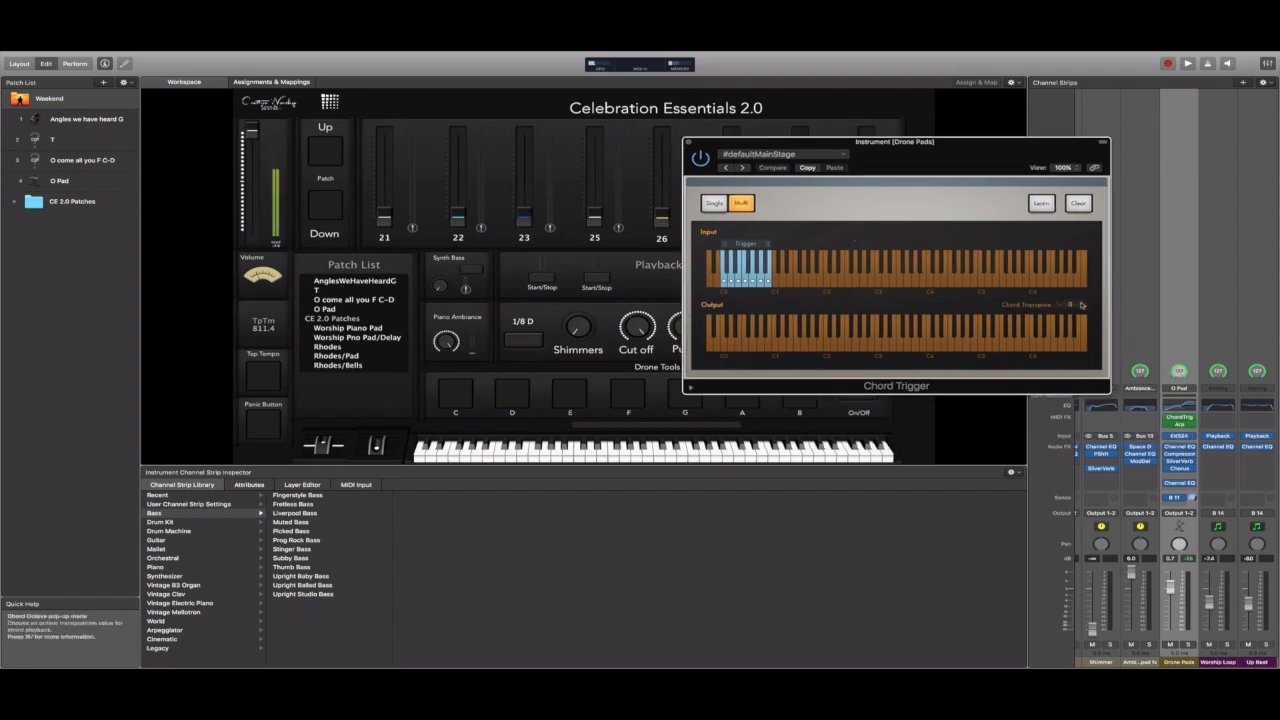
- Show the Chord Trigger plug-in window for the Drone Pads channel strip
left_click(772, 168)
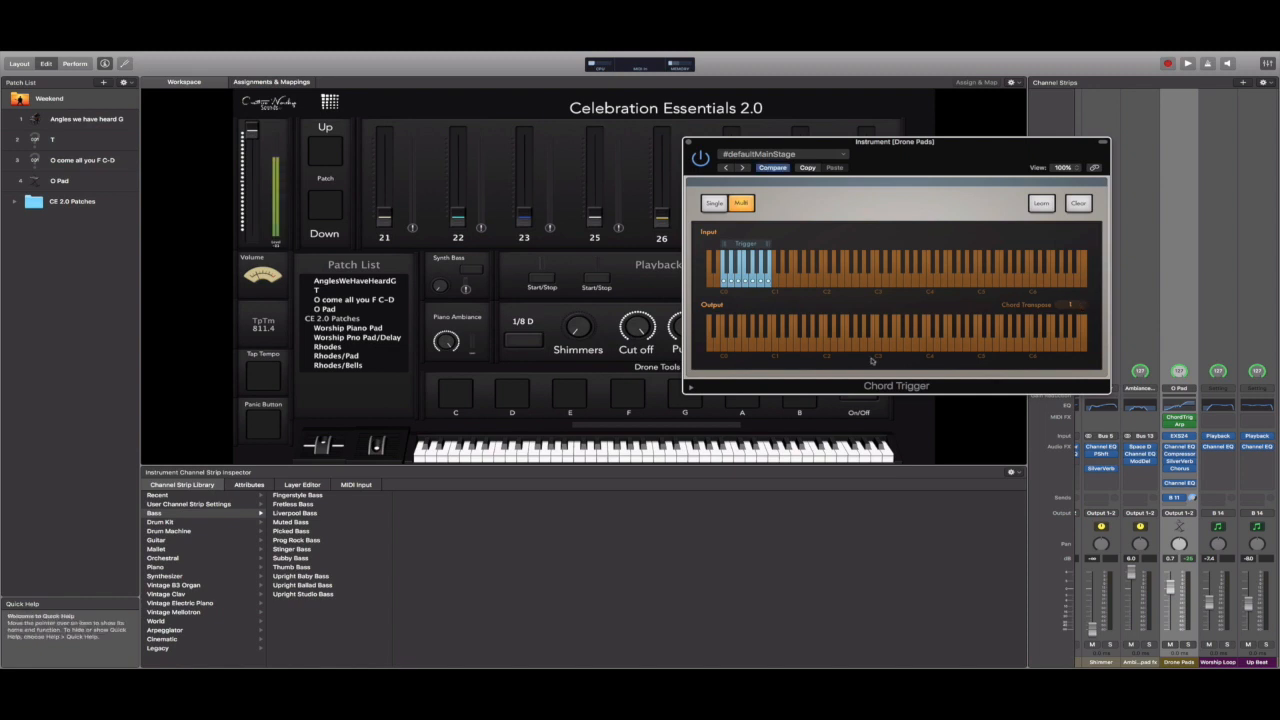
mouse_move(452, 404)
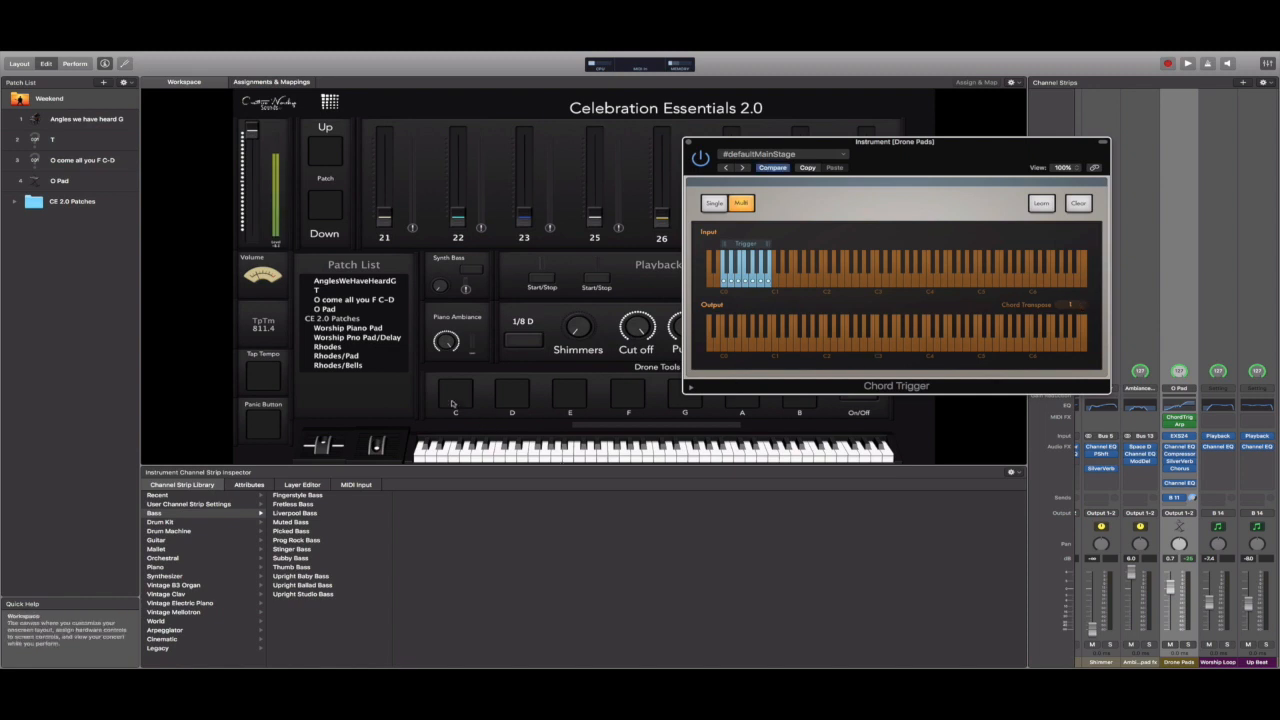